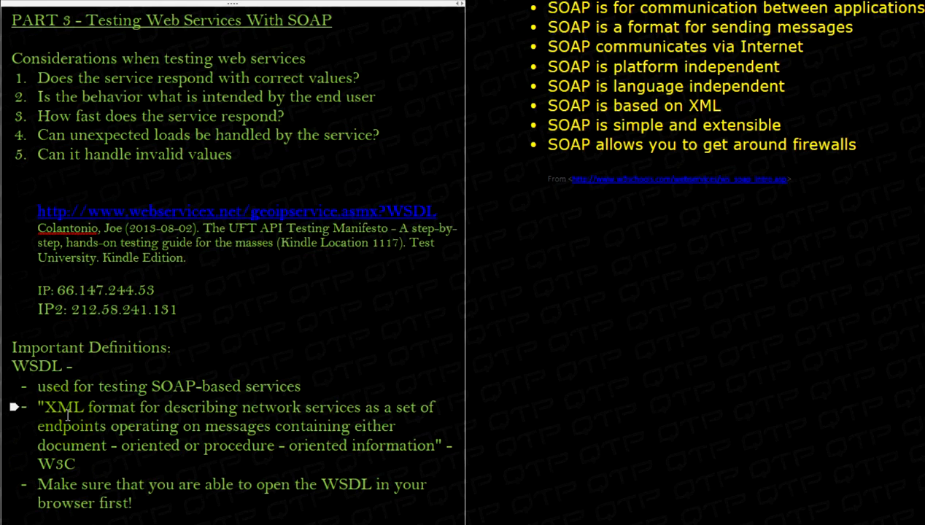
Place the cursor in the GeoIP WSDL link line of the SOAP notes
left_click(530, 244)
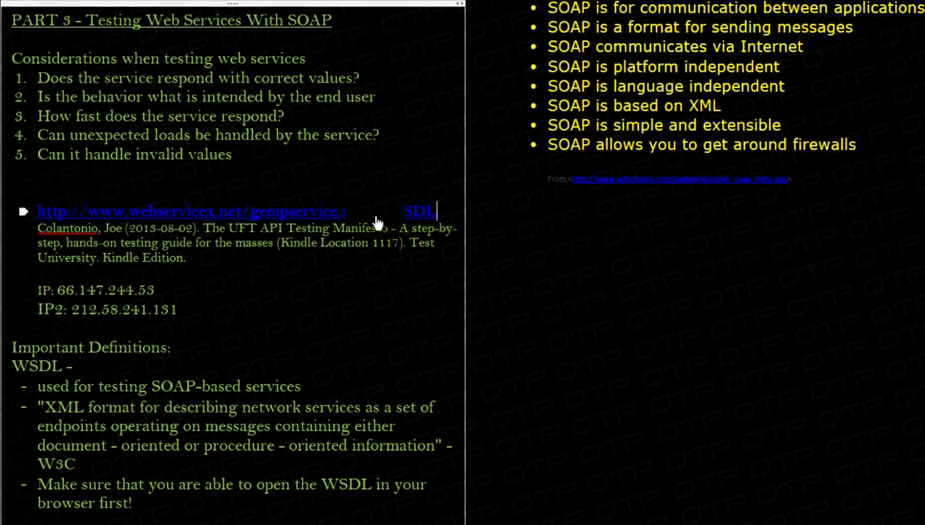
Complete the GeoIP link by appending '.asmx?WSDL'
type(".asmx?WSDL")
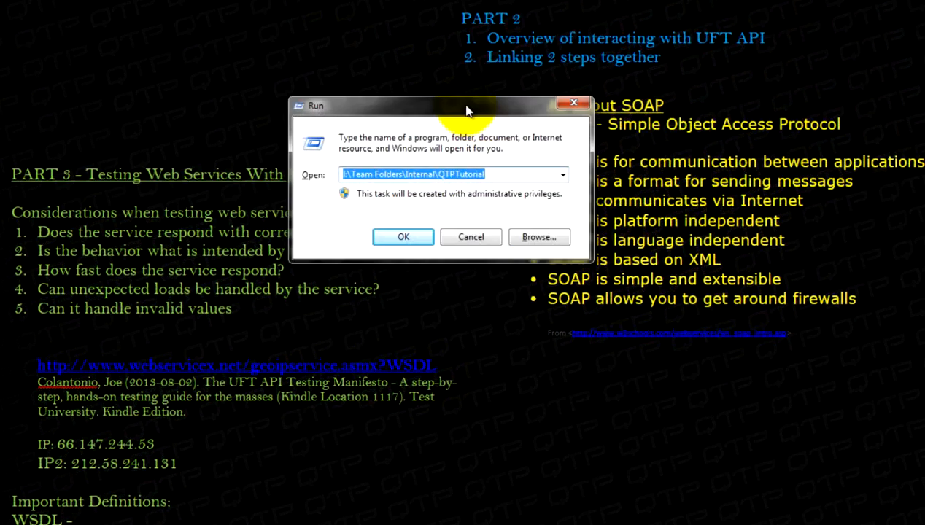
Launch 'firefox' from the Run dialog
type("firefox")
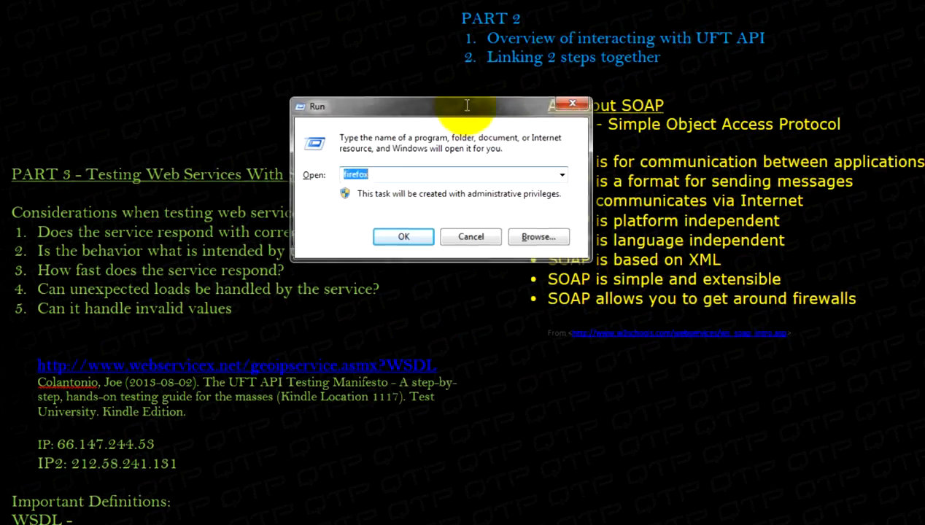
left_click(403, 236)
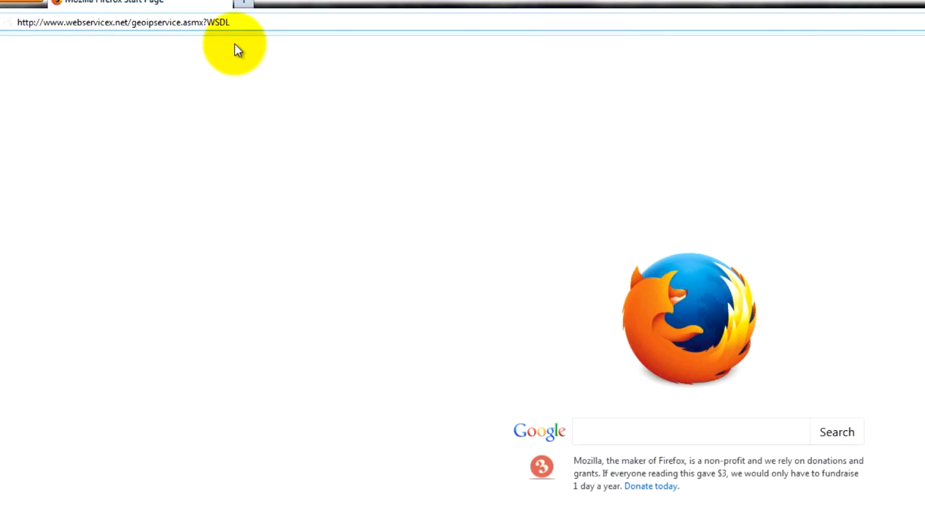
Load the GeoIP WSDL address and scroll through its type and message definitions
key("Return")
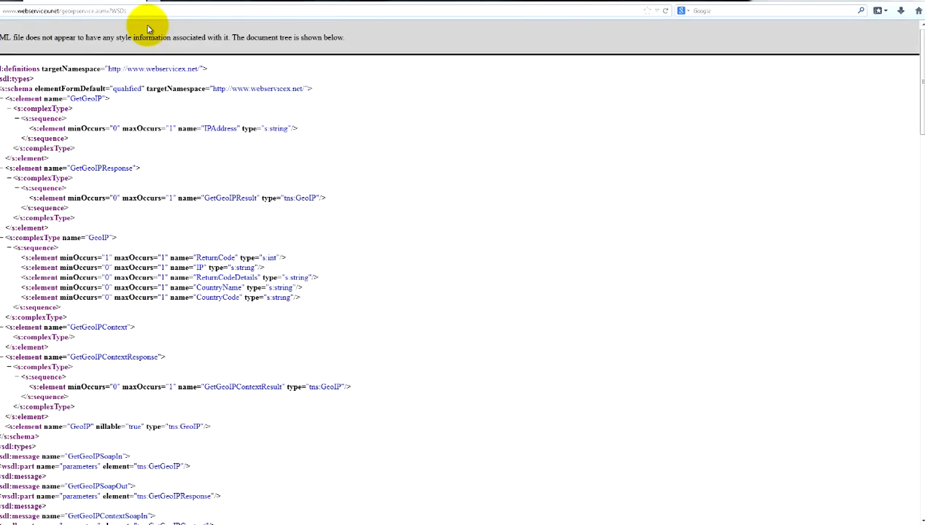
scroll("down", 3)
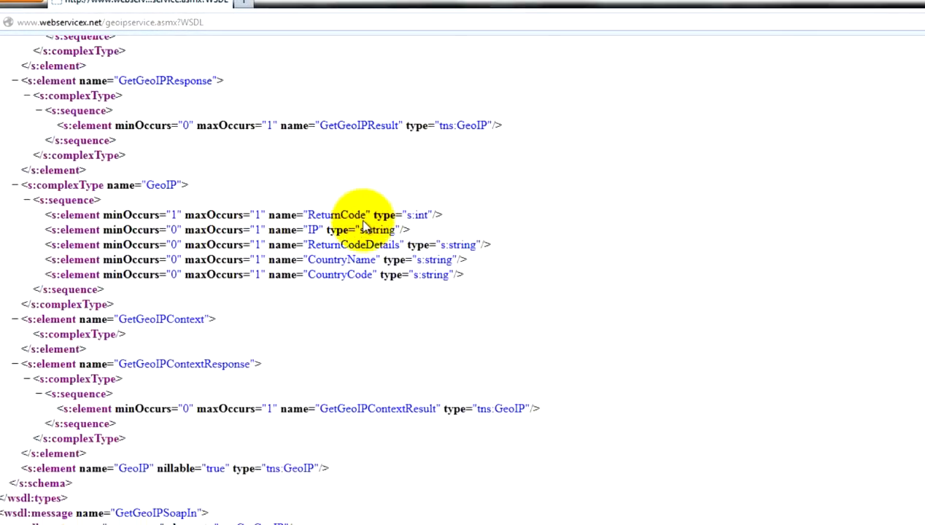
scroll("down", 3)
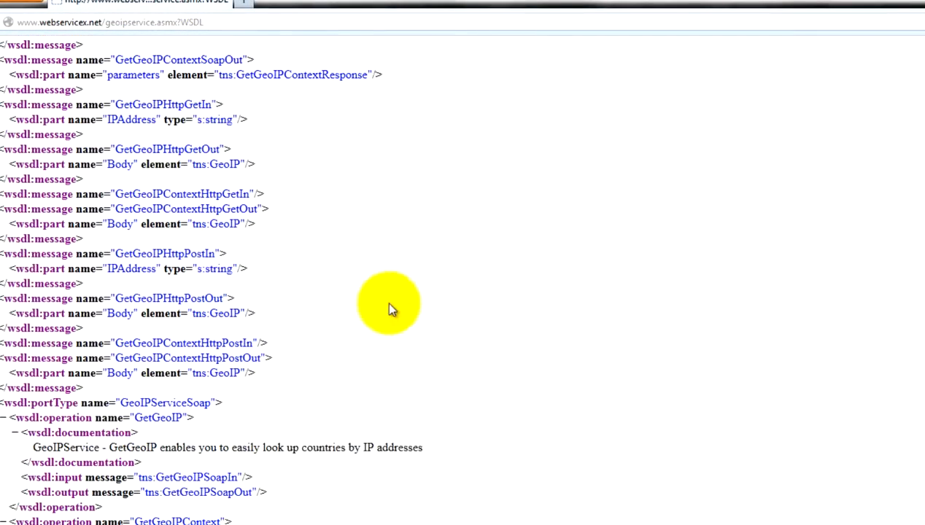
mouse_move(270, 443)
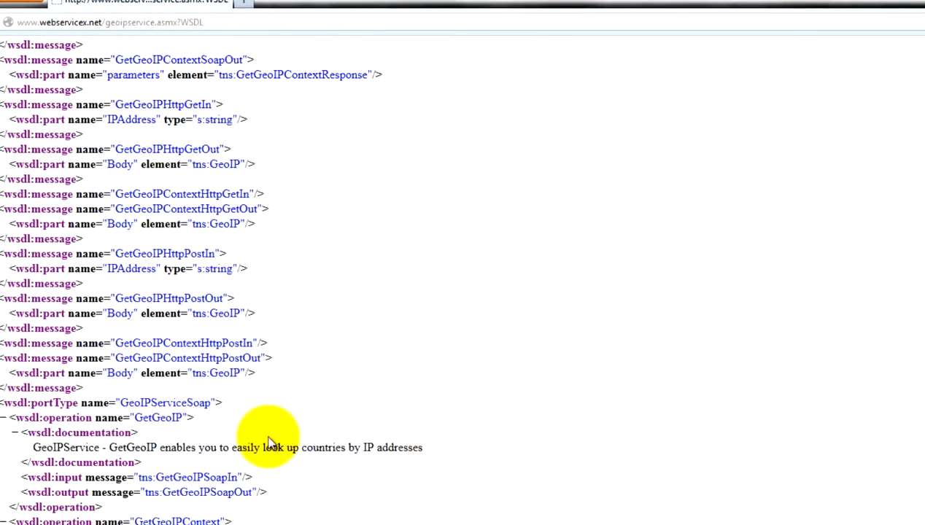
mouse_move(175, 474)
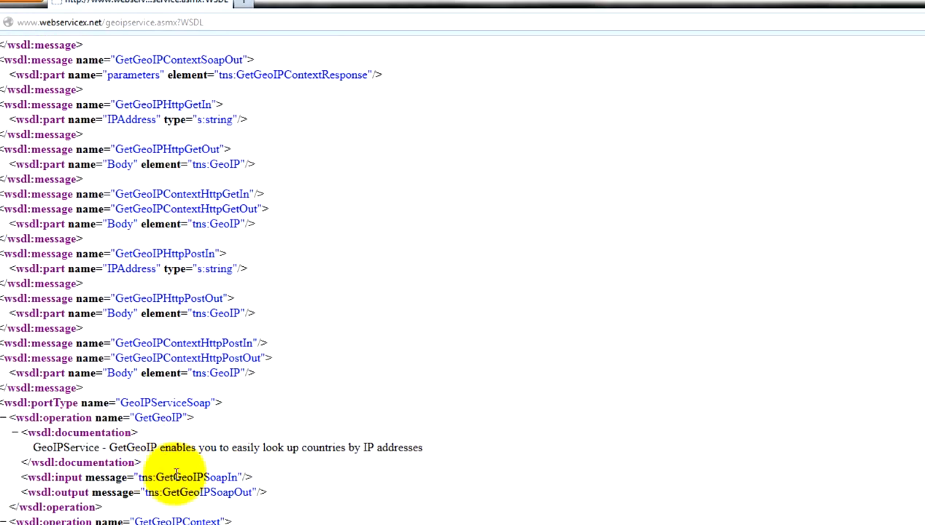
Highlight the GetGeoIP description about looking up countries by IP address
double_click(66, 447)
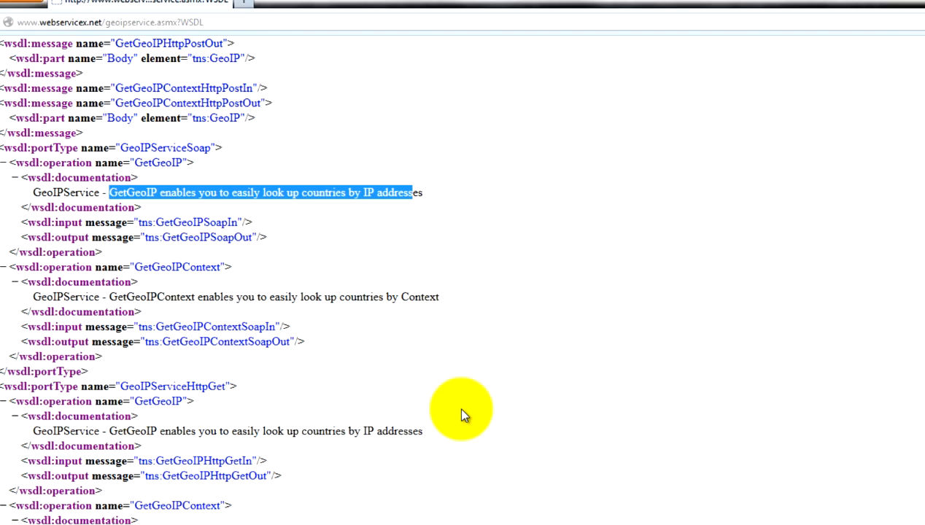
scroll("down", 3)
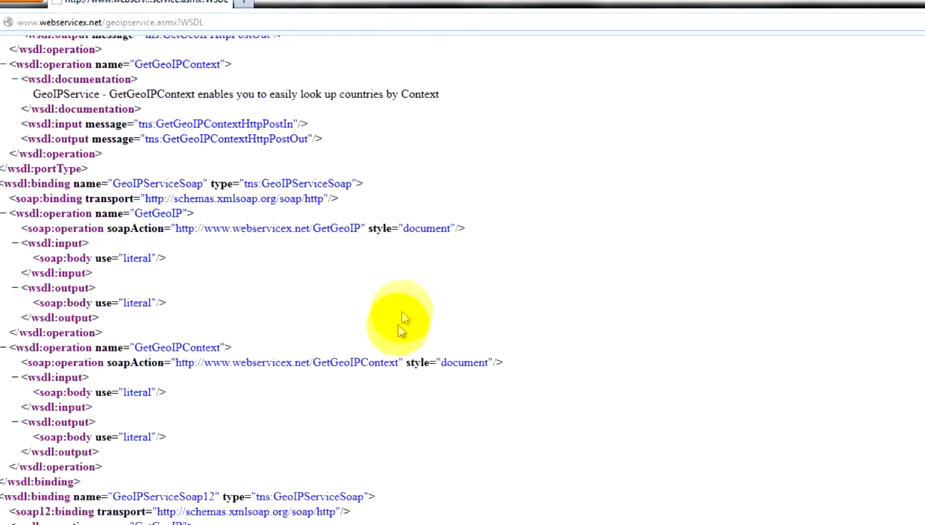
scroll("down", 3)
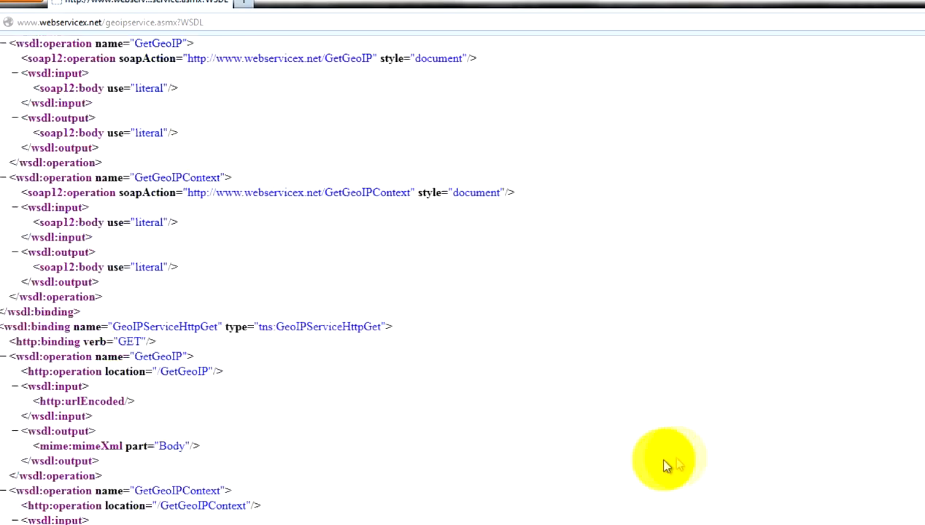
scroll("up", 3)
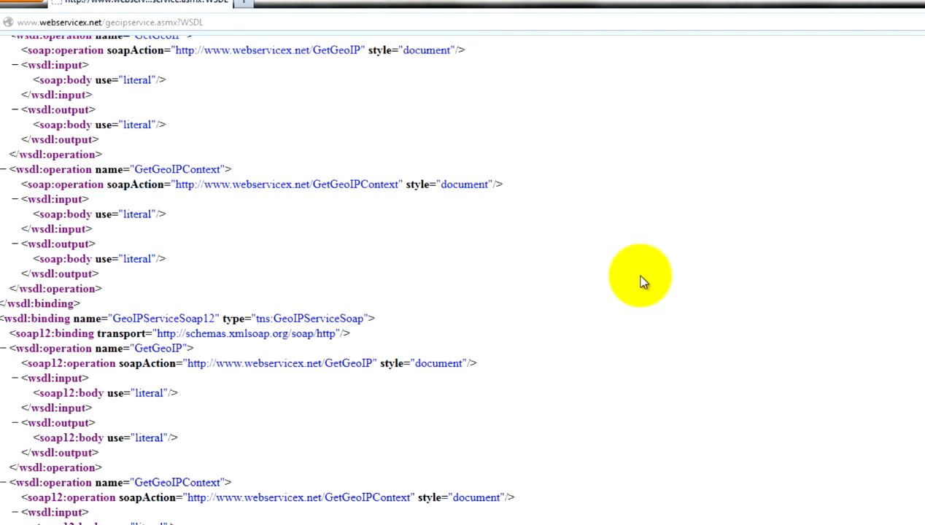
mouse_move(664, 189)
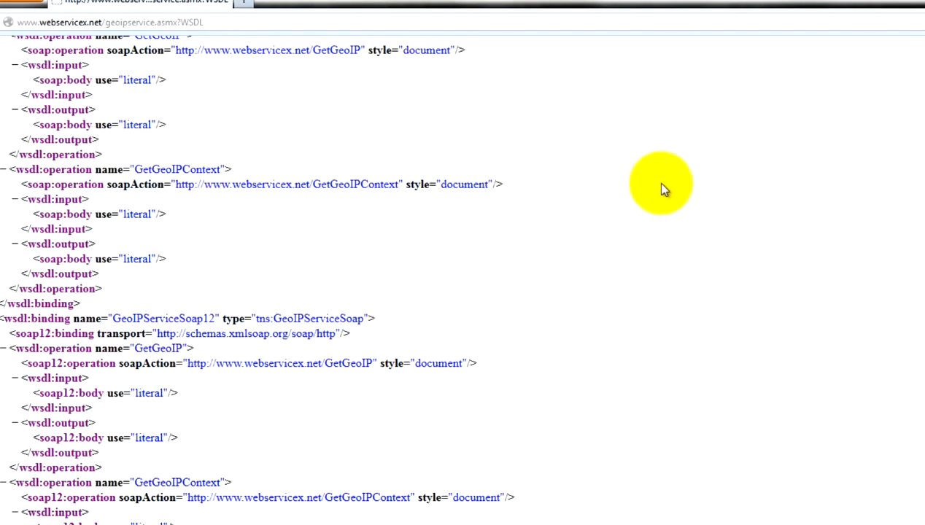